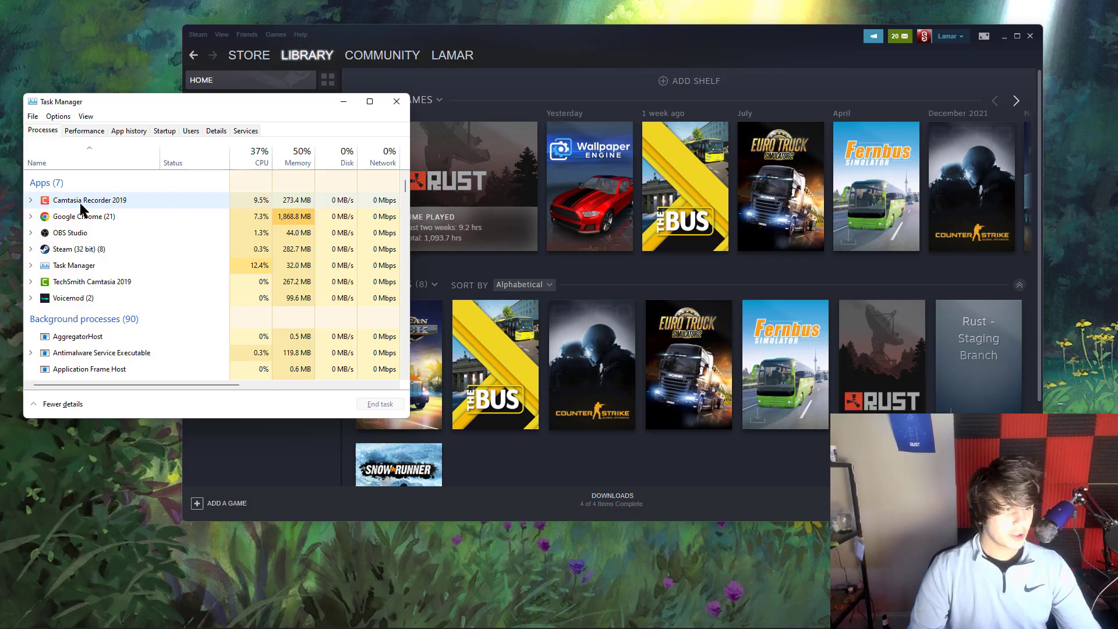
End the Steam (32 bit) process from Task Manager, closing the client
right_click(76, 215)
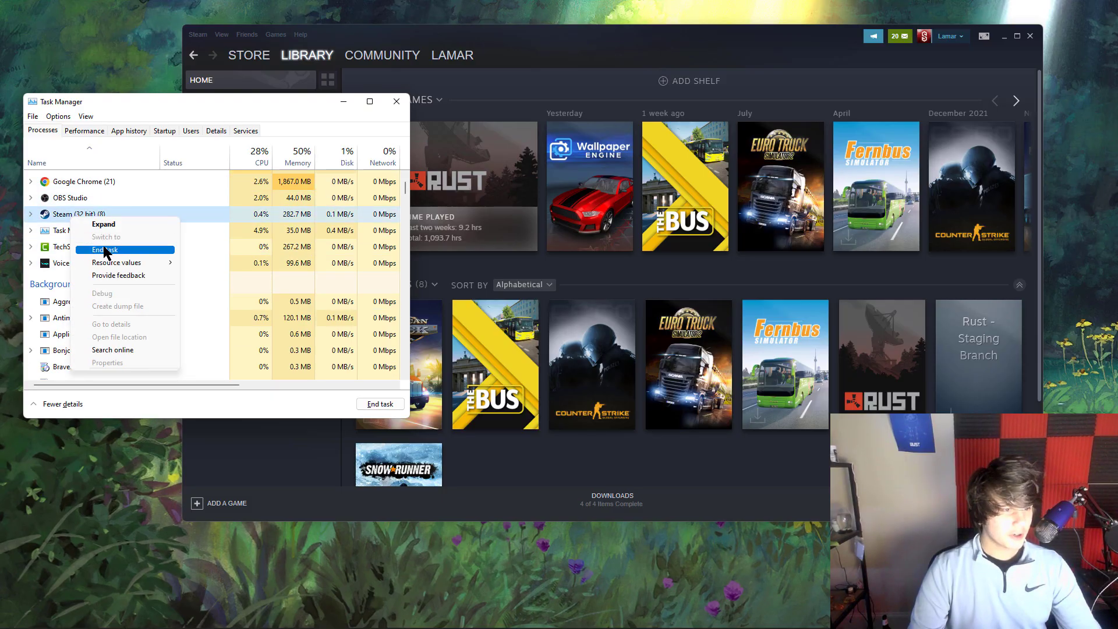
click(106, 249)
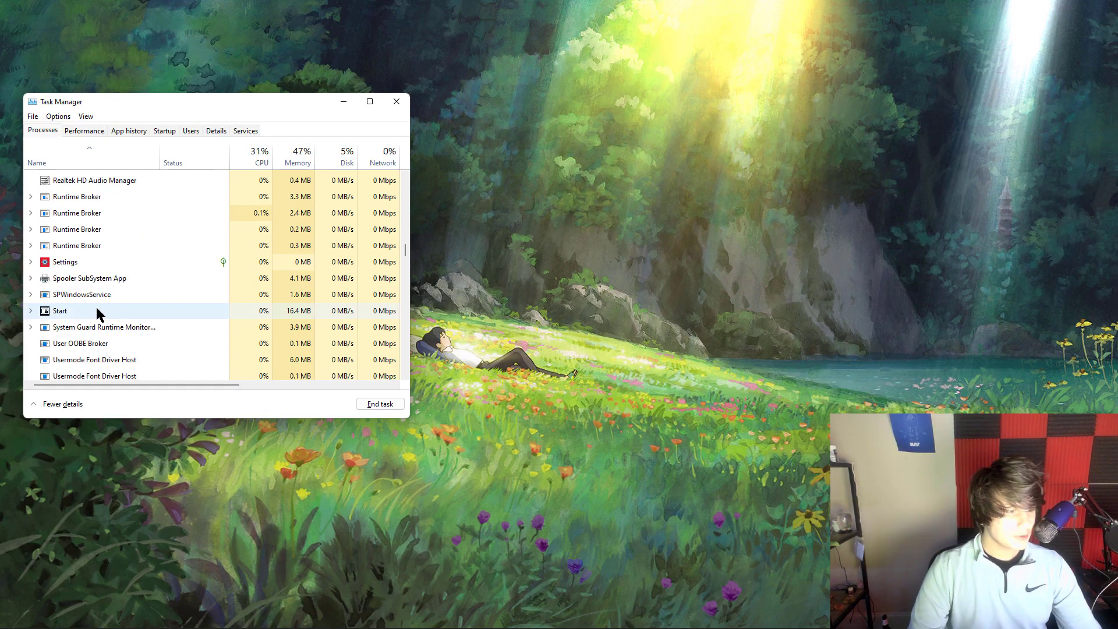
scroll(down, 3)
text(st)
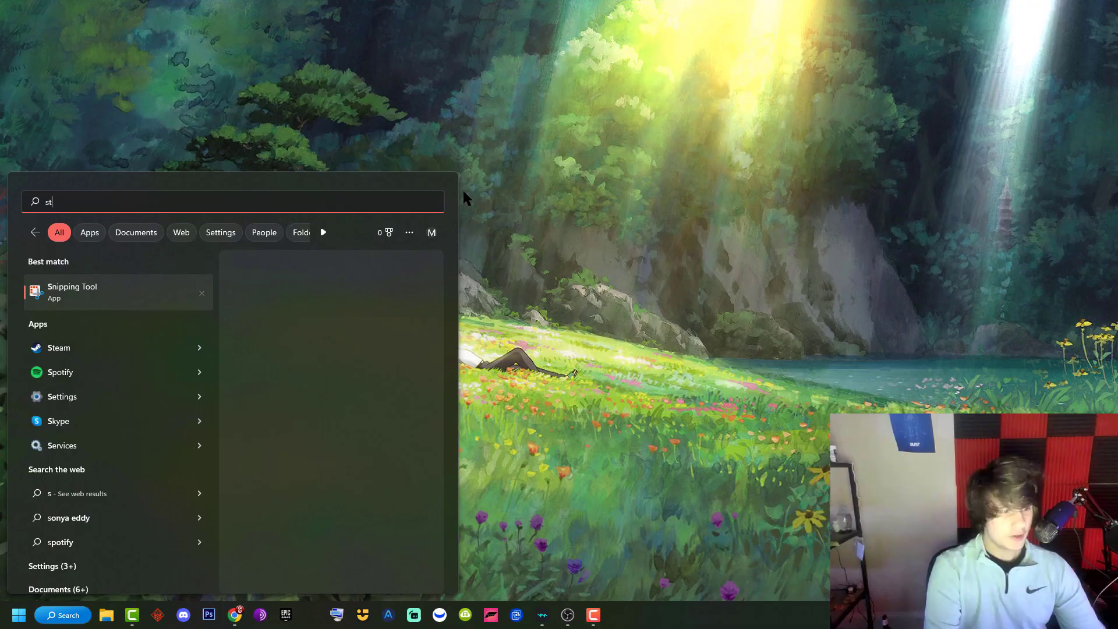
Relaunch Steam and start verifying the integrity of Rust's game files from Local Files
click(58, 346)
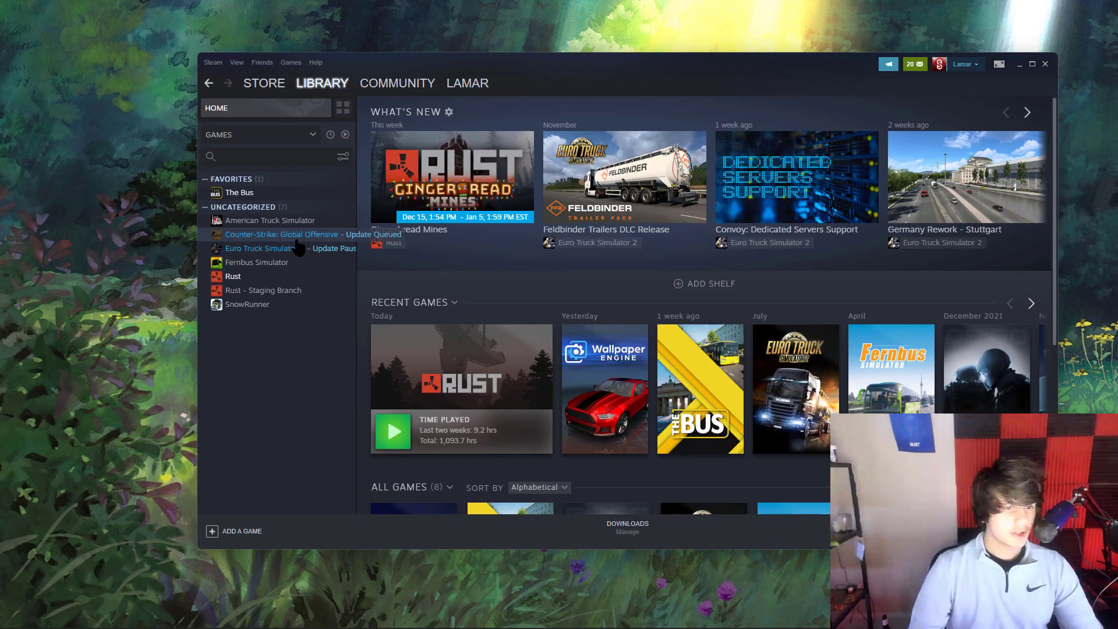
right_click(275, 234)
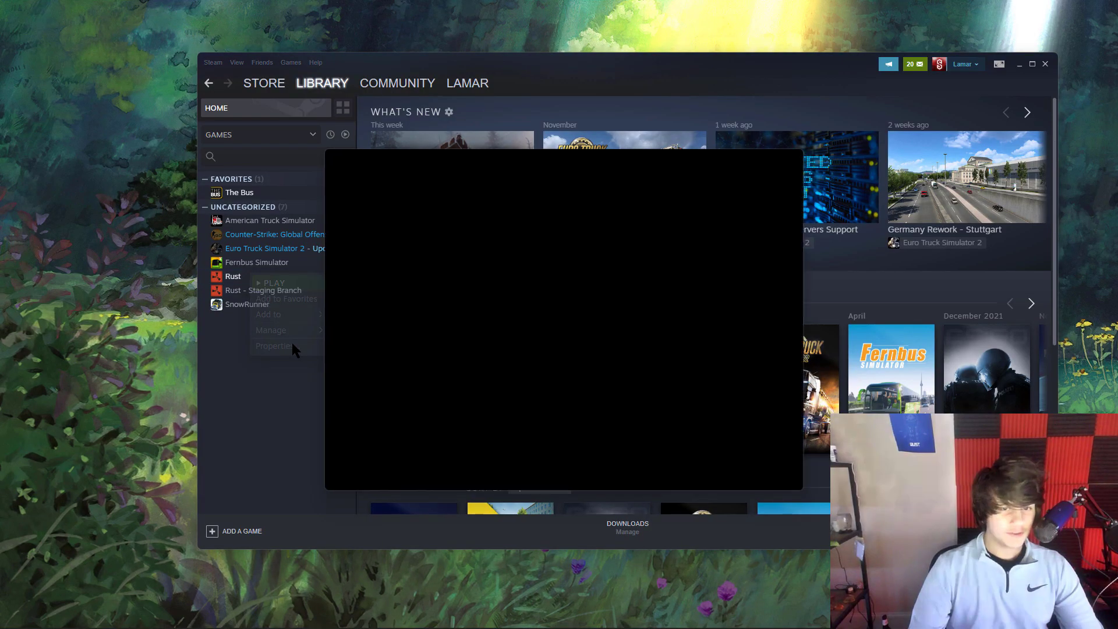
click(272, 345)
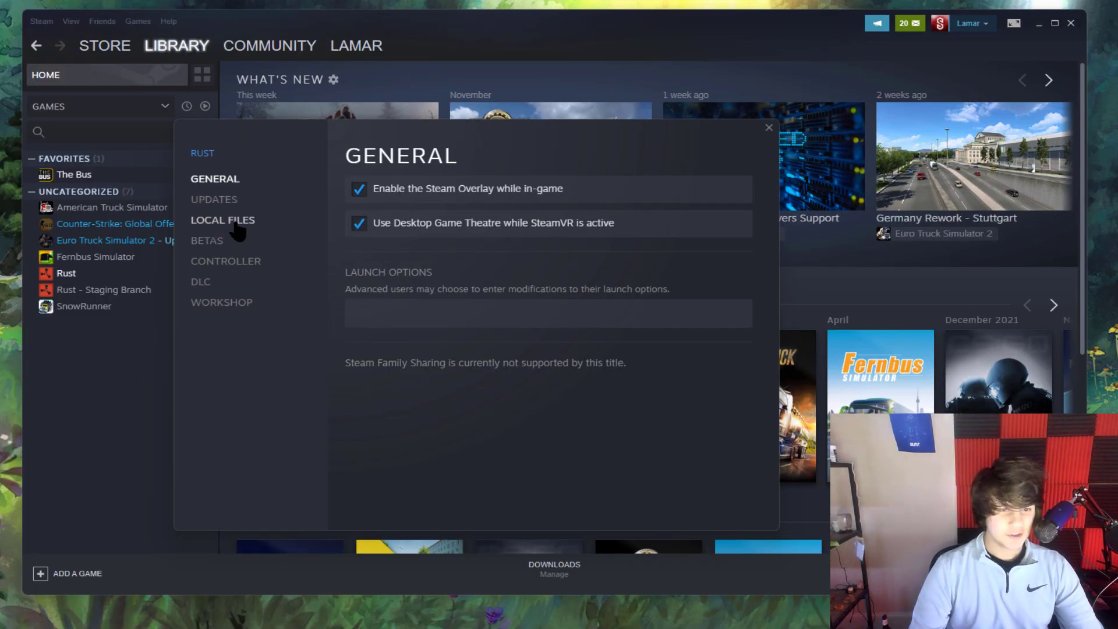
click(222, 220)
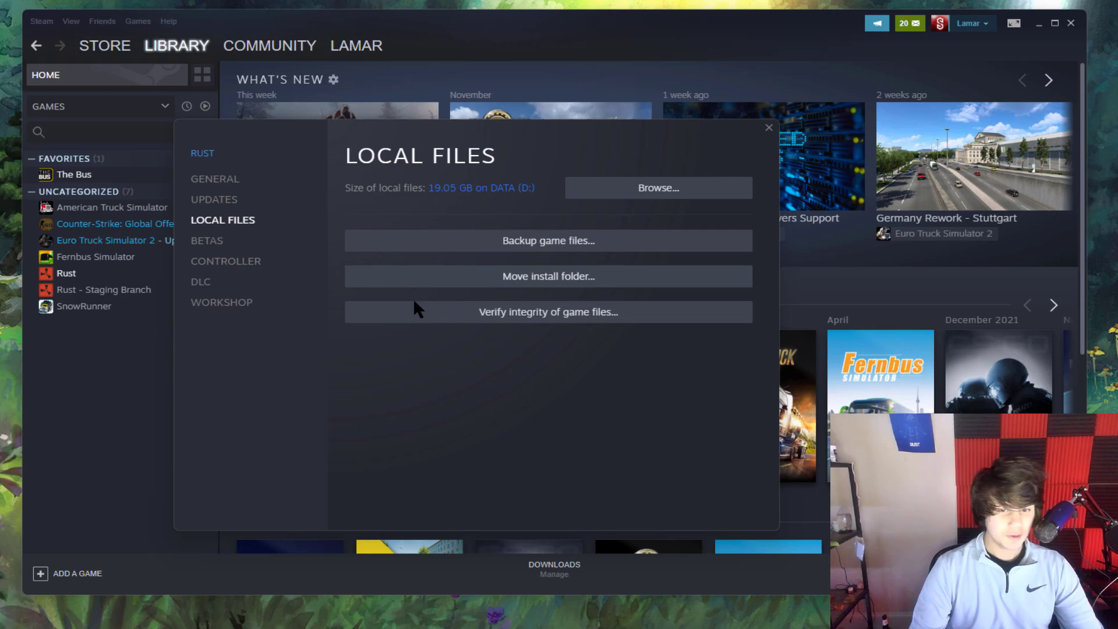
click(547, 312)
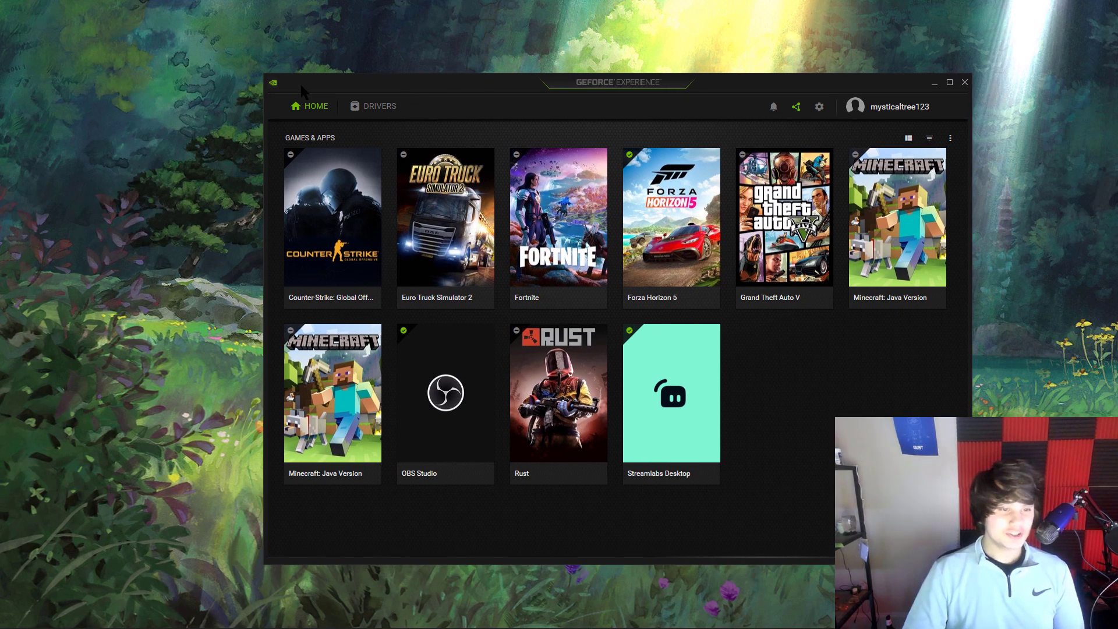
Check the Drivers section of GeForce Experience for graphics driver updates
click(379, 106)
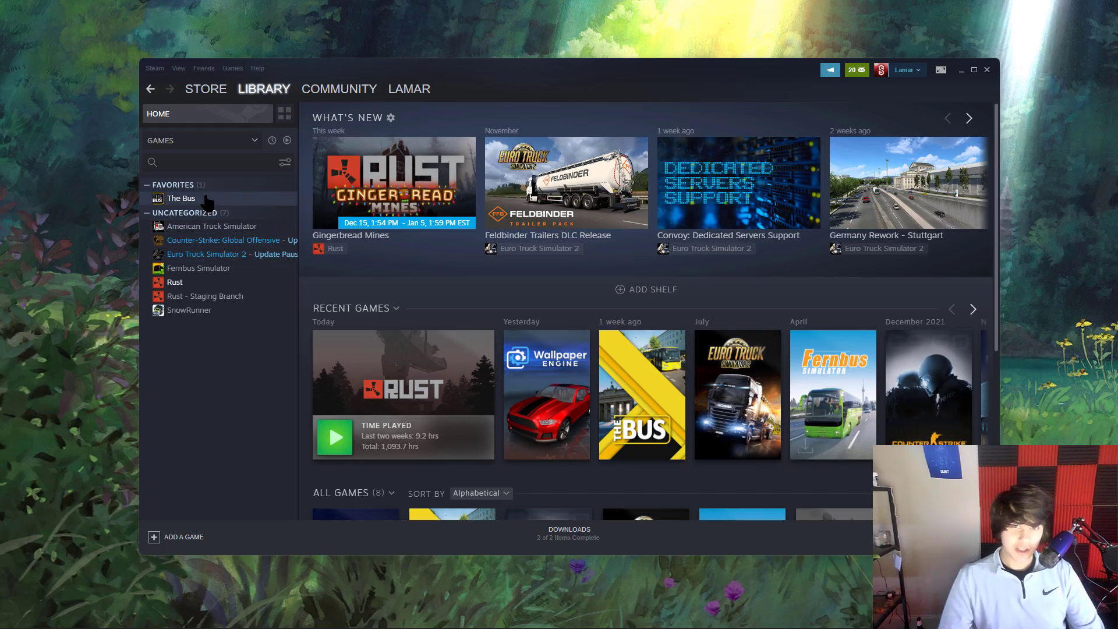
Bring up Rust's properties from the Steam library context menu
right_click(173, 281)
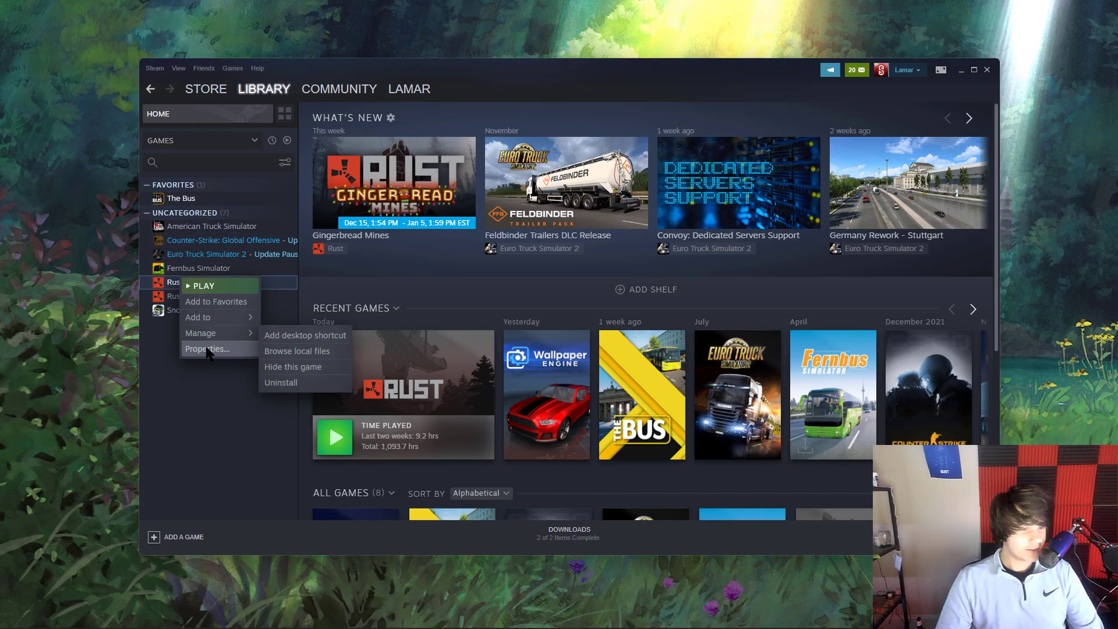
click(209, 349)
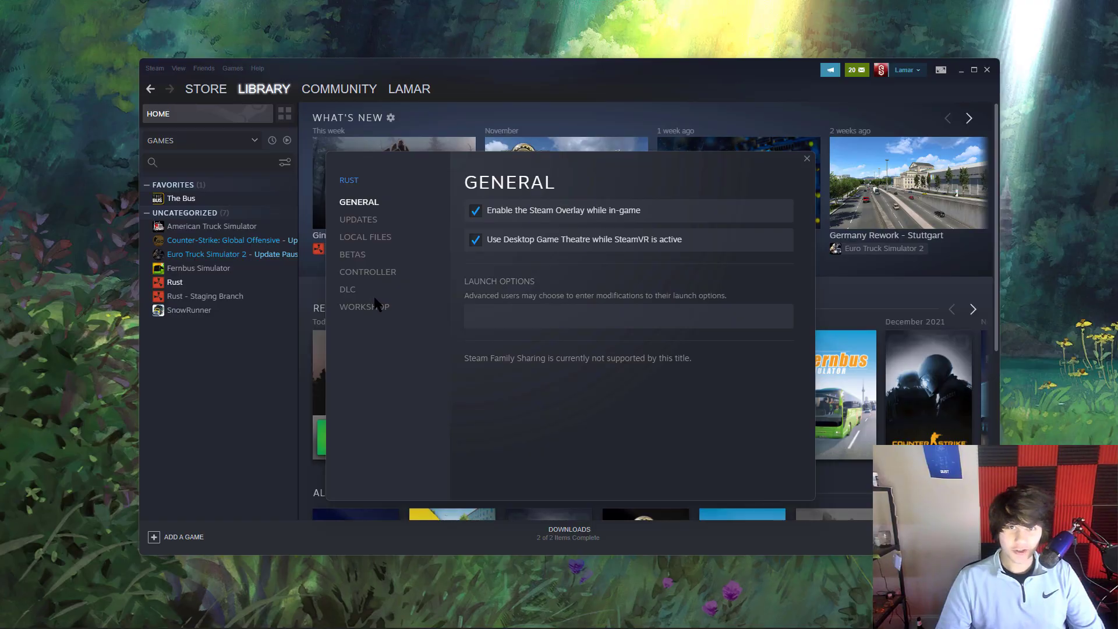